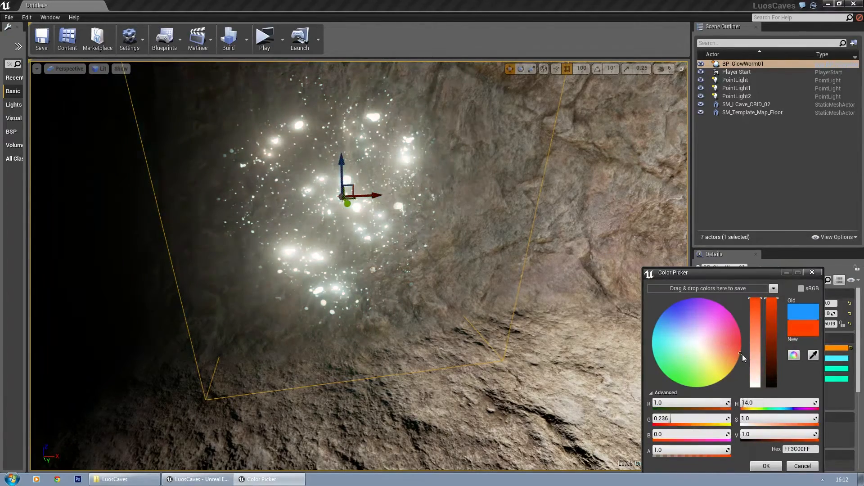
# Recolour BP_GlowWorm01's glow colour swatches to orange, yellow-orange and blue tones.
pyautogui.click(766, 466)
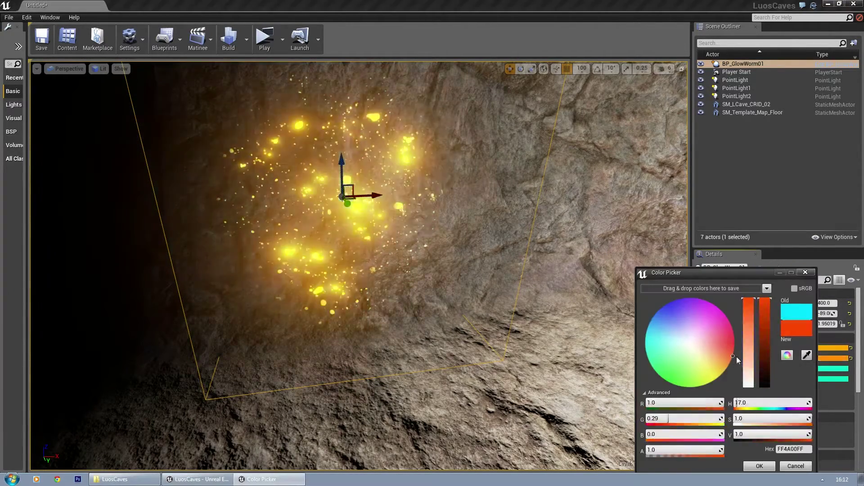
pyautogui.click(759, 466)
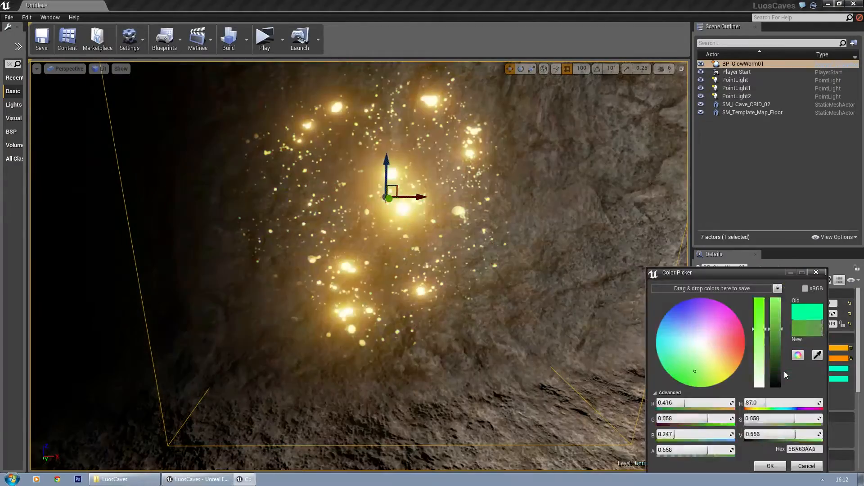
pyautogui.click(664, 319)
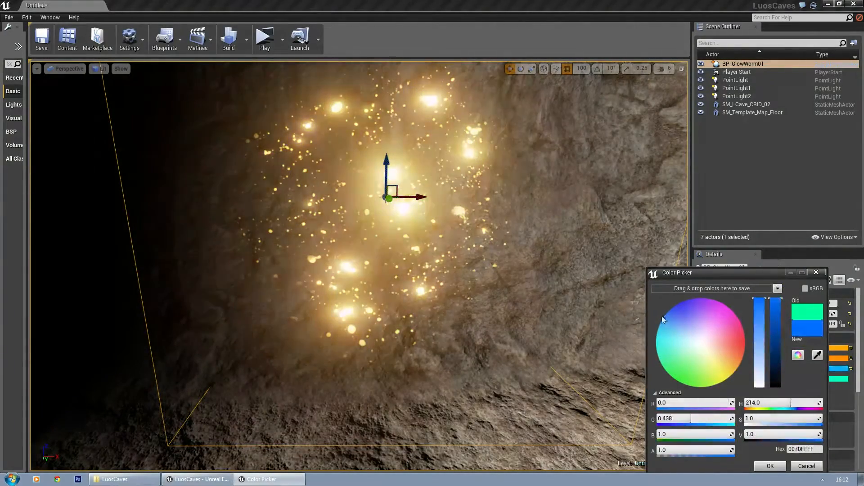
pyautogui.click(770, 465)
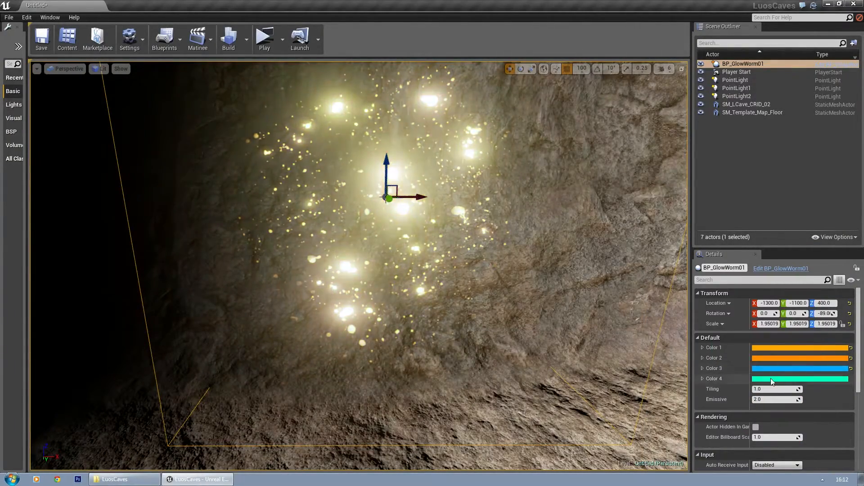
pyautogui.click(800, 379)
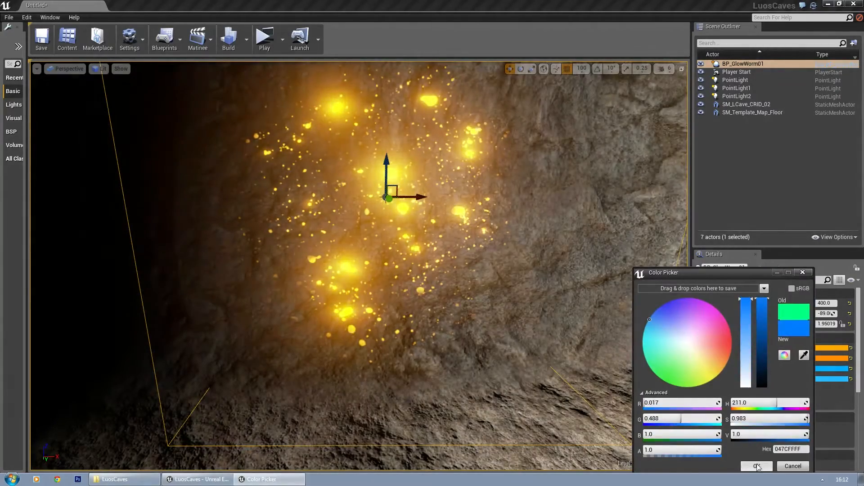
pyautogui.click(757, 466)
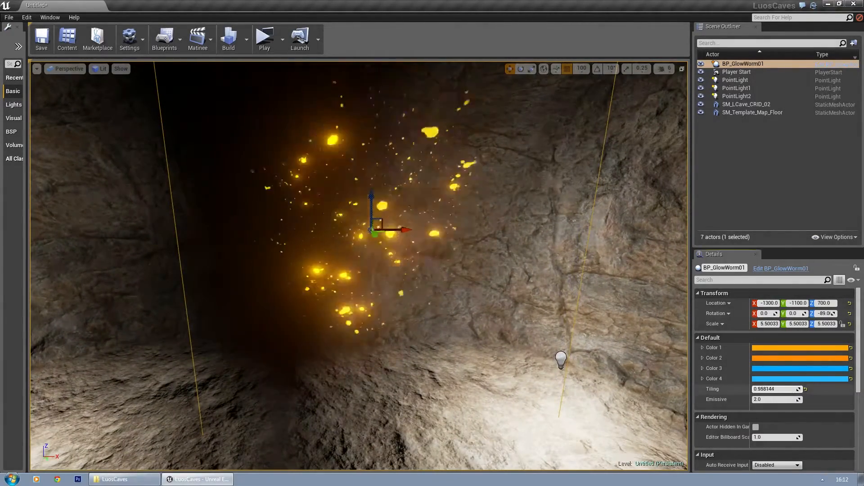
# Enter 4.137604 in the glow-worm decal's Details to enlarge, raise and retile it.
pyautogui.write('4.137604')
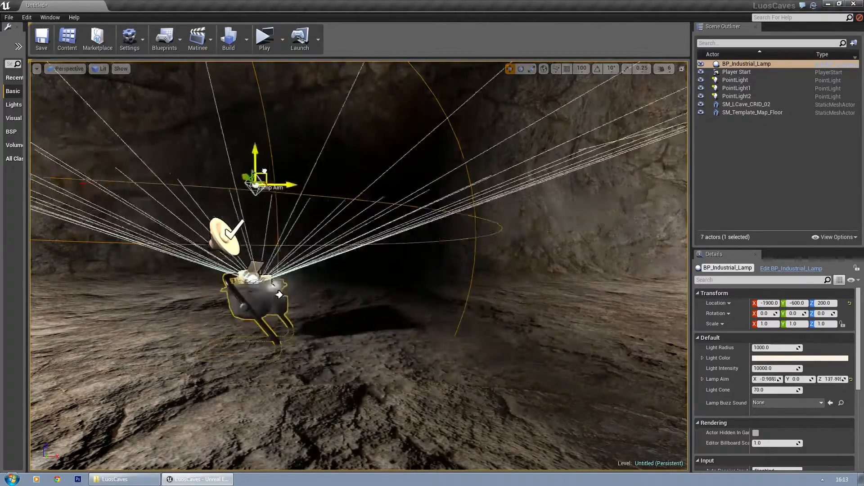
# Drag the industrial lamp's Lamp Aim widget so its beam points across the cave.
pyautogui.moveTo(263, 185); pyautogui.dragTo(357, 196)
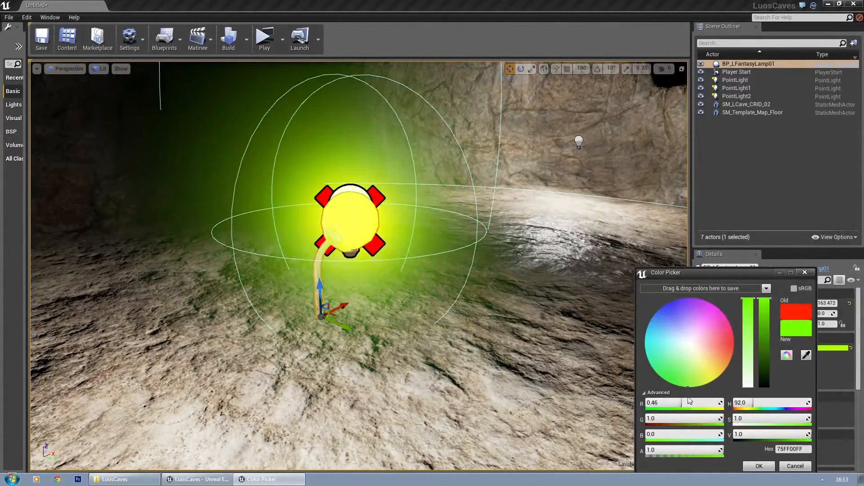
# Set the fantasy lamp's Color to blue, trying green and cyan first.
pyautogui.click(661, 348)
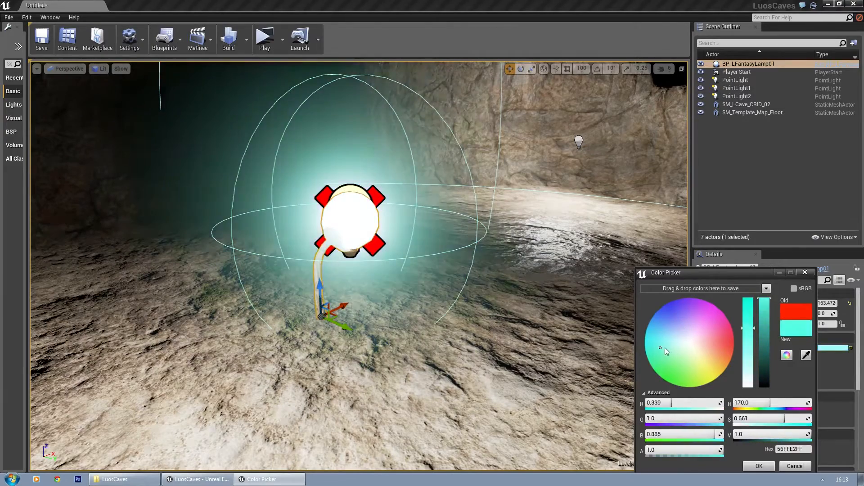
pyautogui.click(657, 318)
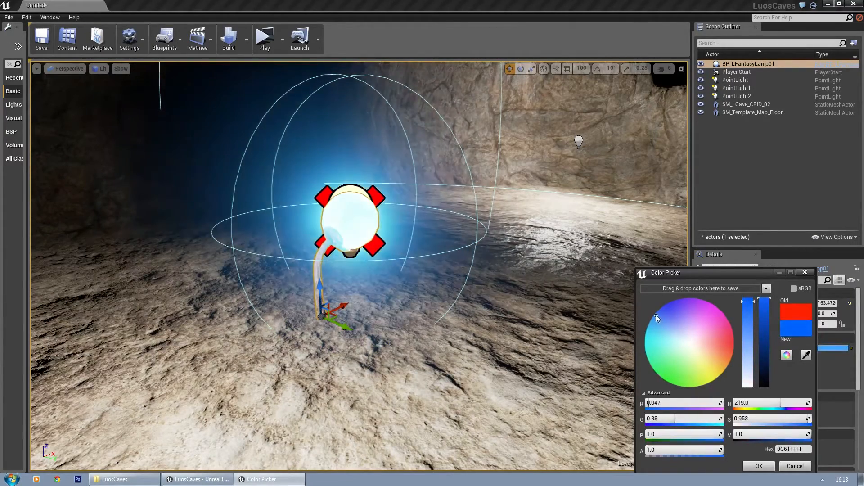
pyautogui.click(759, 466)
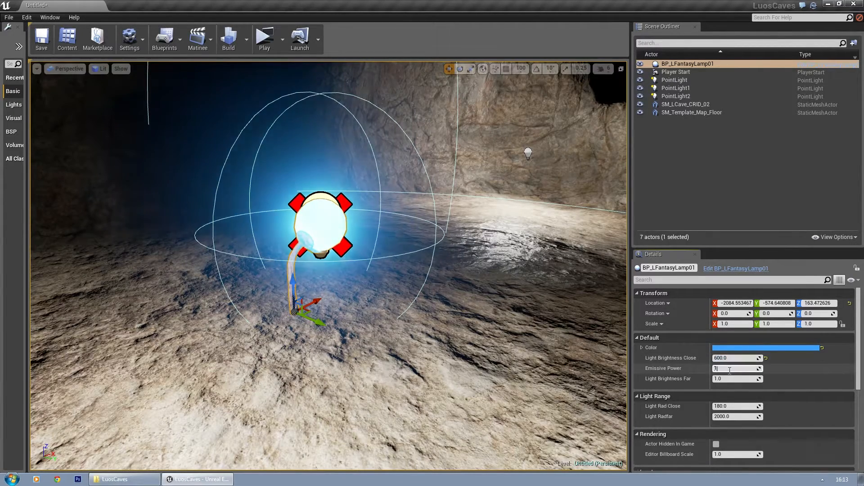
# Set the fantasy lamp's Emissive Power to 0.5, then delete the lamp.
pyautogui.write('0.0')
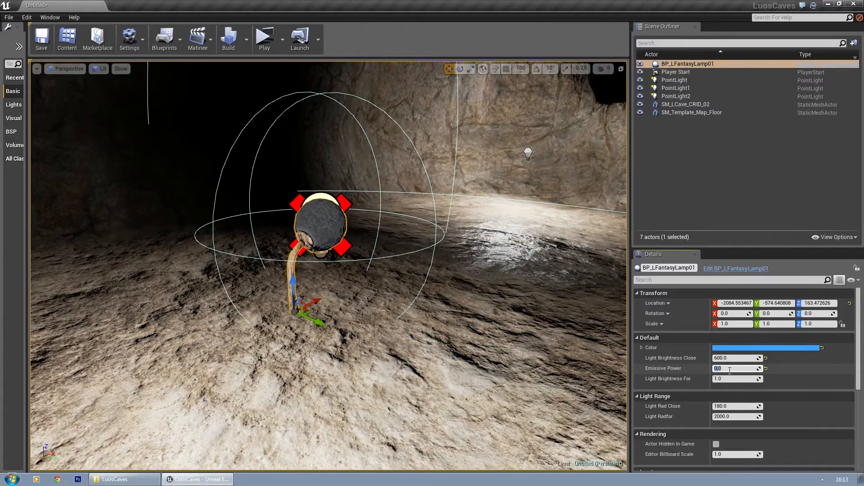
pyautogui.write('0.5')
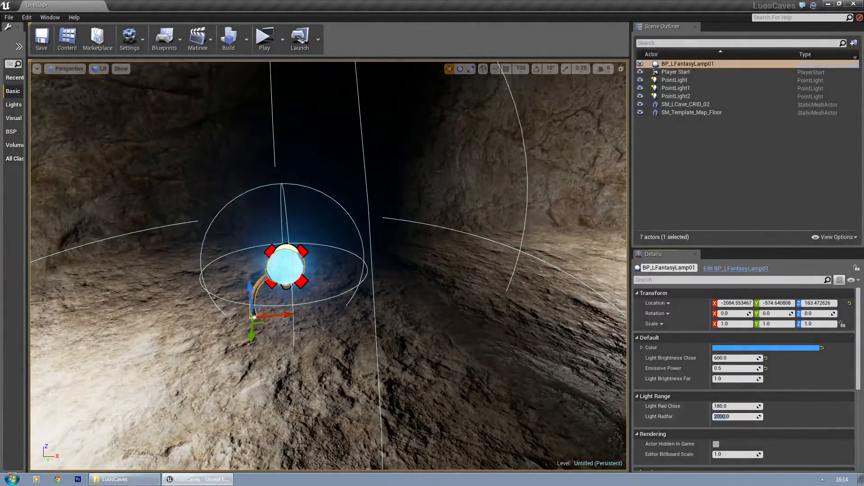
pyautogui.press('Delete')
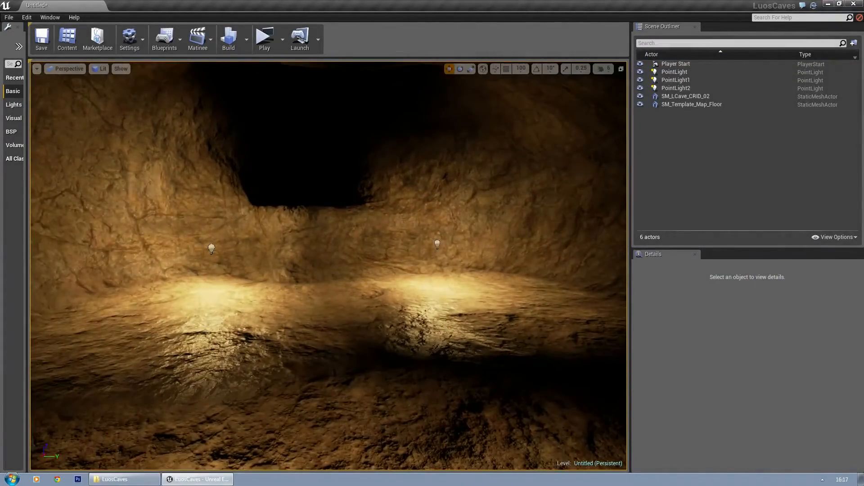
# Place BP_LFogSheet01, lower its Brightness and Opacity, and set Panning Speed 0.001.
pyautogui.moveTo(331, 248); pyautogui.dragTo(331, 193)
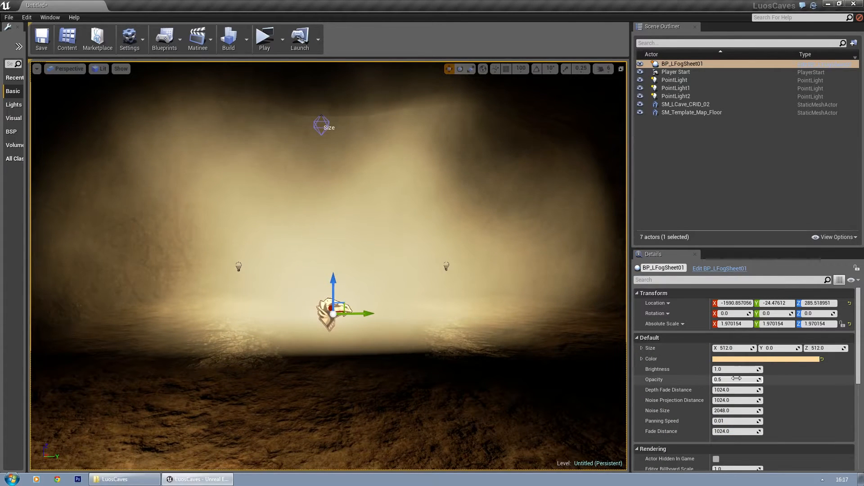
pyautogui.moveTo(735, 379); pyautogui.dragTo(719, 379)
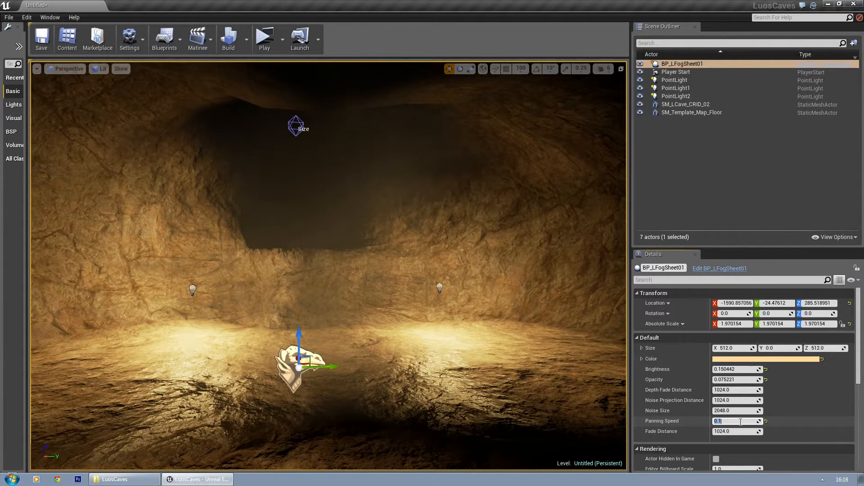
pyautogui.write('0.001')
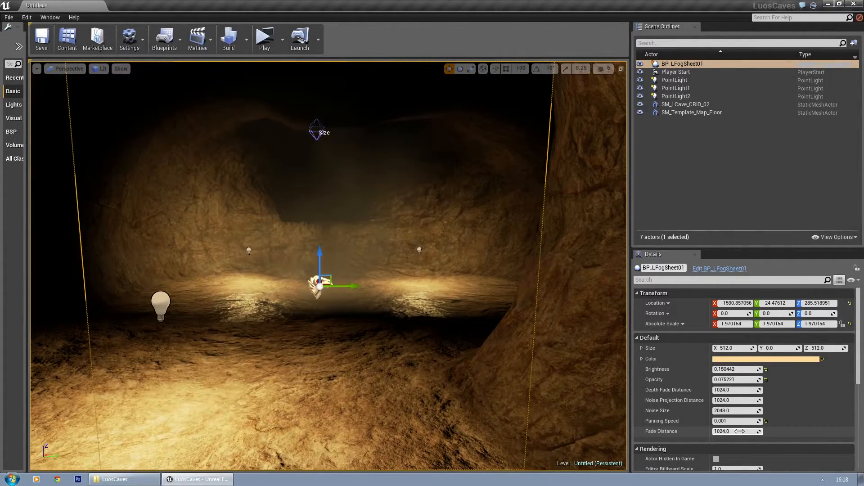
# Edit the fog sheet's Fade Distance field, replacing the 40000 value.
pyautogui.click(731, 431)
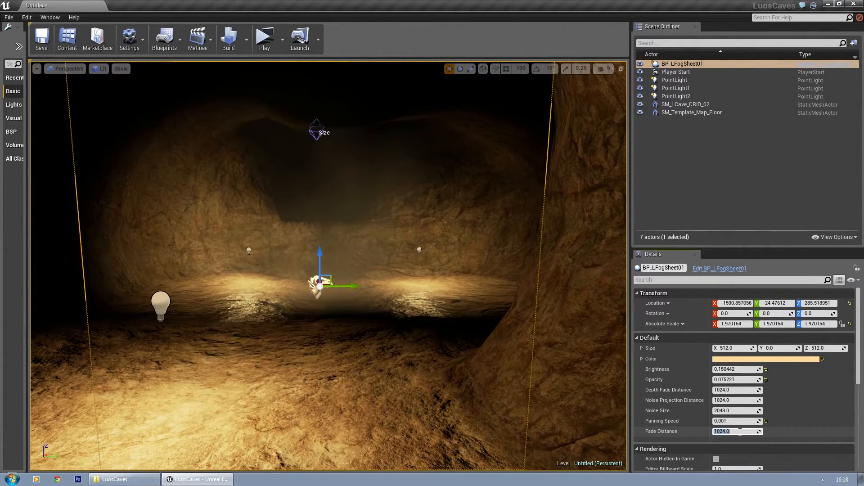
pyautogui.write('40000')
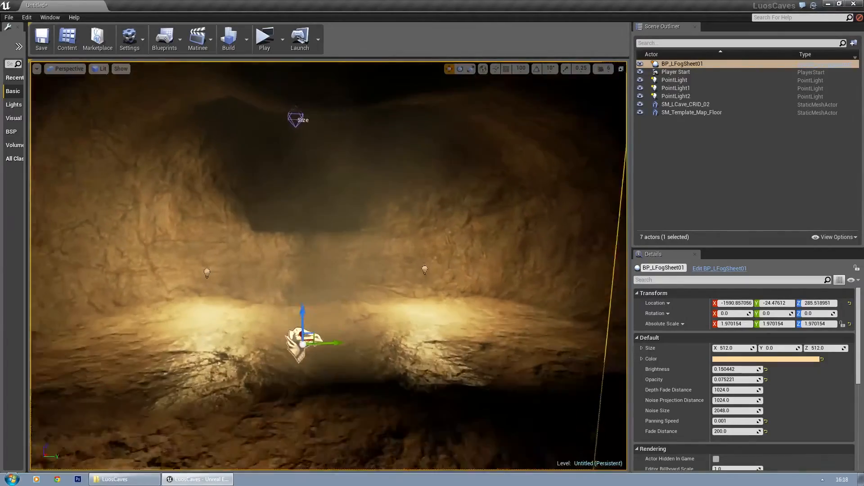
pyautogui.press('Delete')
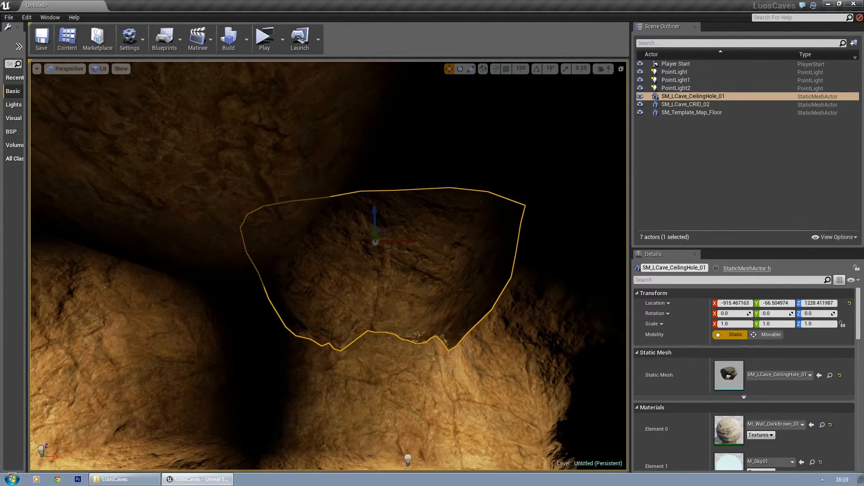
# Move SM_LCave_CeilingHole_01 into the cave roof and fine-tune its overhead position.
pyautogui.moveTo(375, 237); pyautogui.dragTo(212, 243)
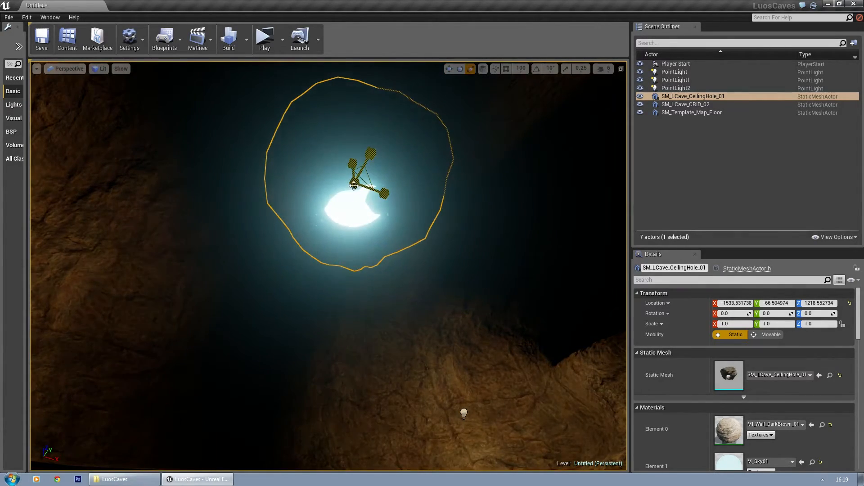
pyautogui.moveTo(353, 185); pyautogui.dragTo(368, 177)
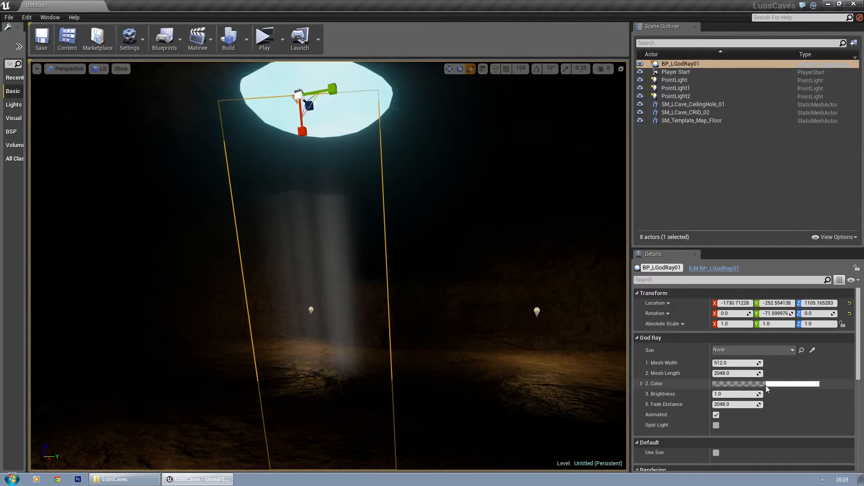
# Set the god ray's Mesh Length to 800 and Brightness to 2.813437.
pyautogui.click(734, 373)
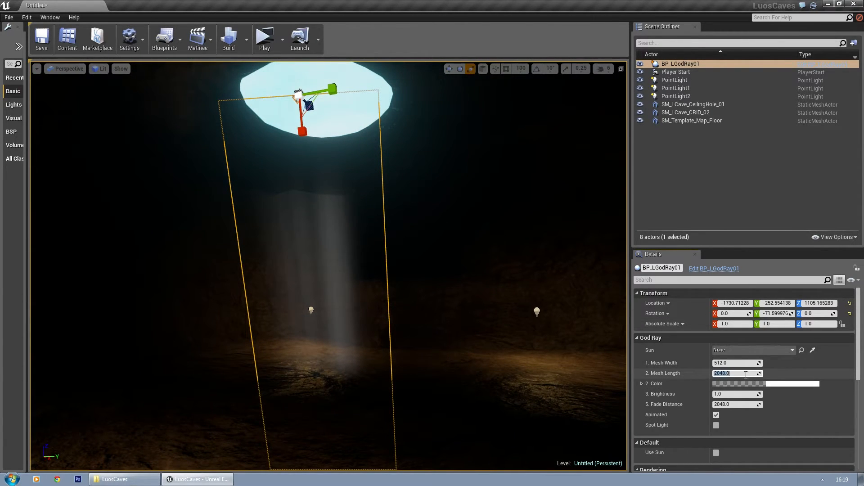
pyautogui.write('512.0')
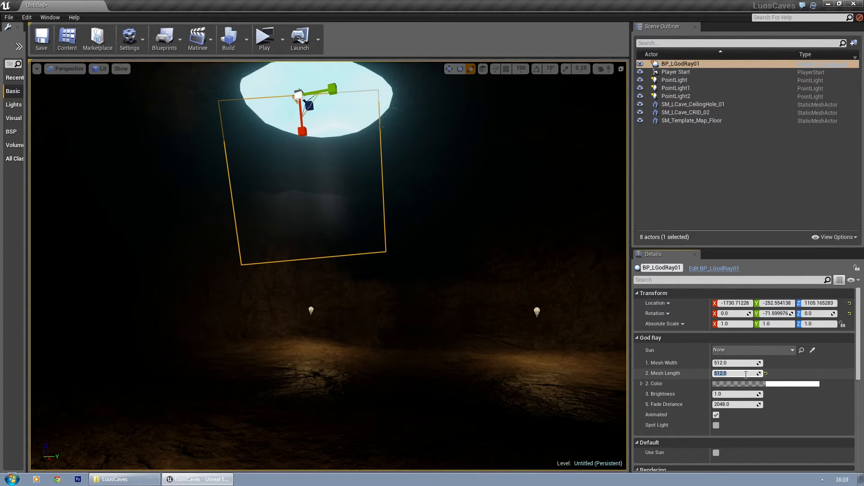
pyautogui.write('800.0')
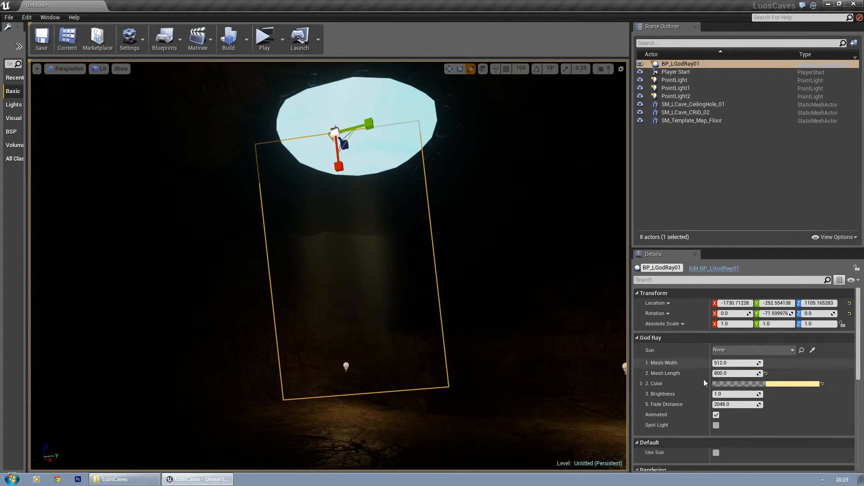
pyautogui.write('2.813437')
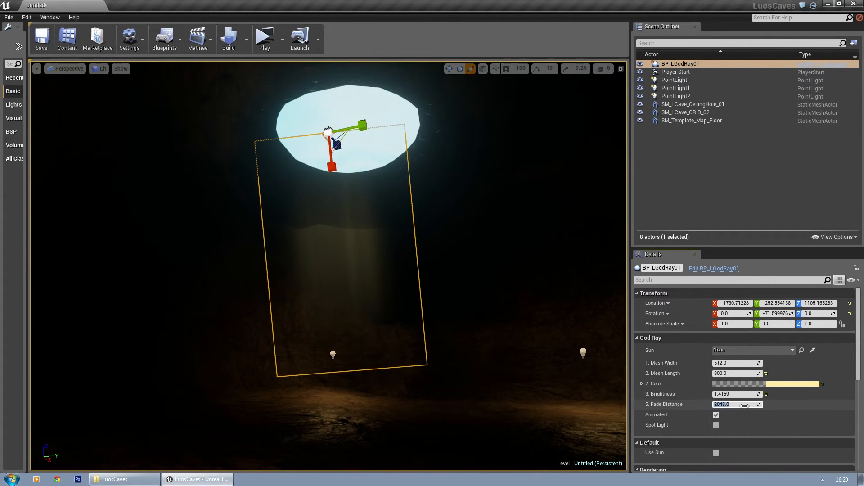
# Set the god ray's Fade Distance to 2000 and pick a dim warm yellow Color.
pyautogui.write('512.0')
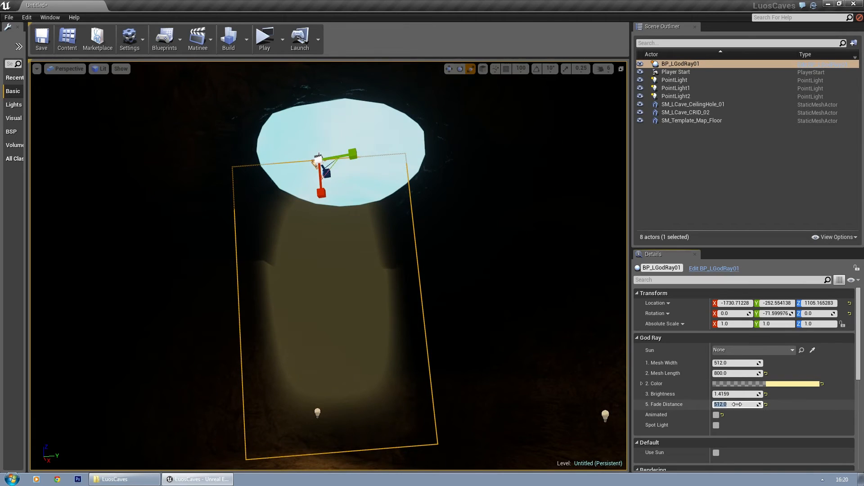
pyautogui.write('2000.0')
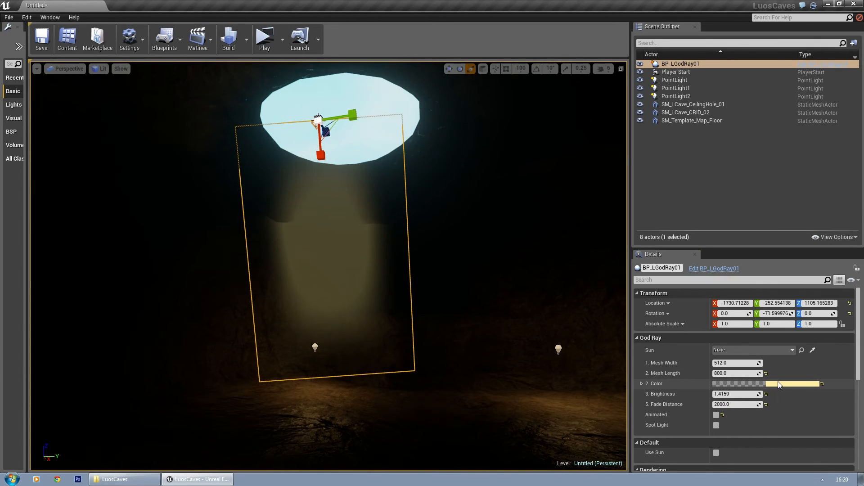
pyautogui.click(777, 384)
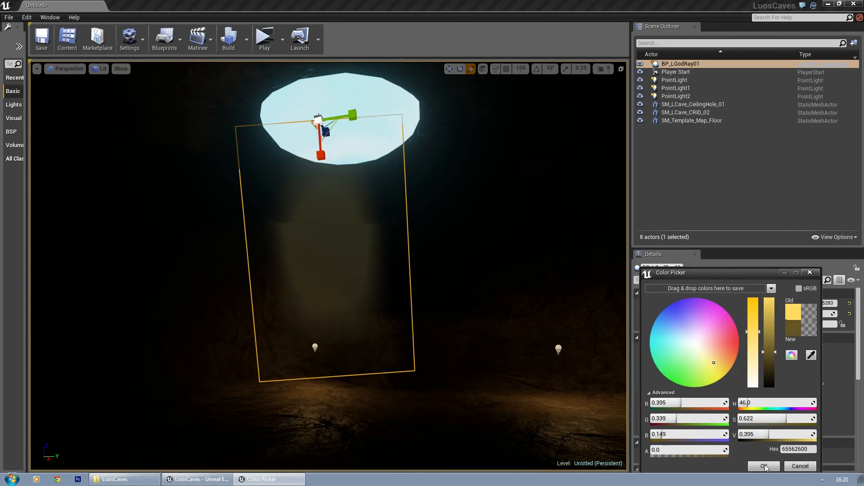
pyautogui.click(764, 466)
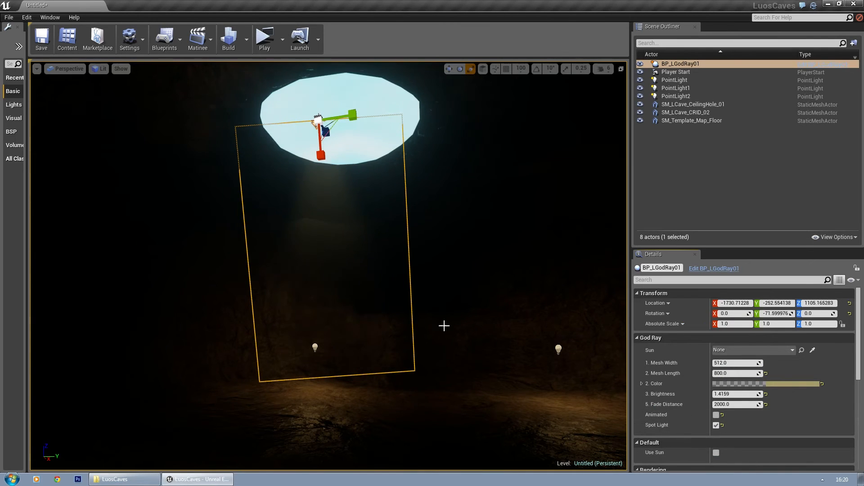